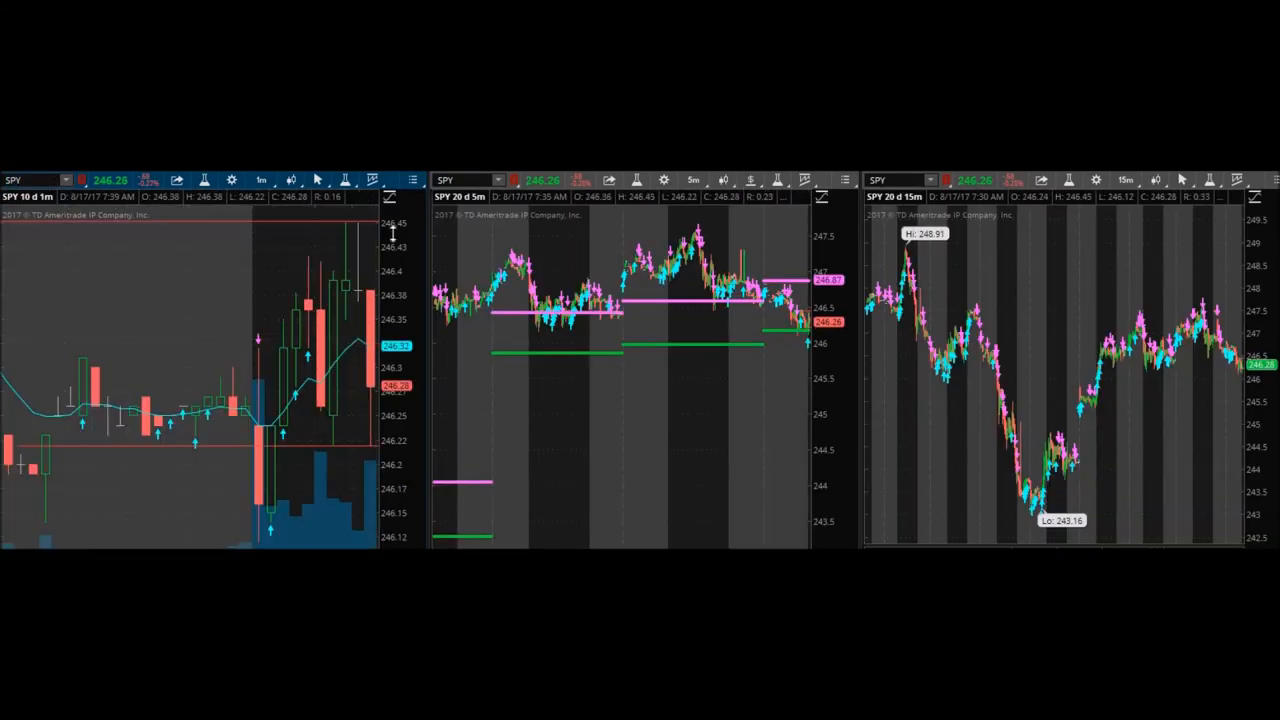
pyautogui.write('QQQ')
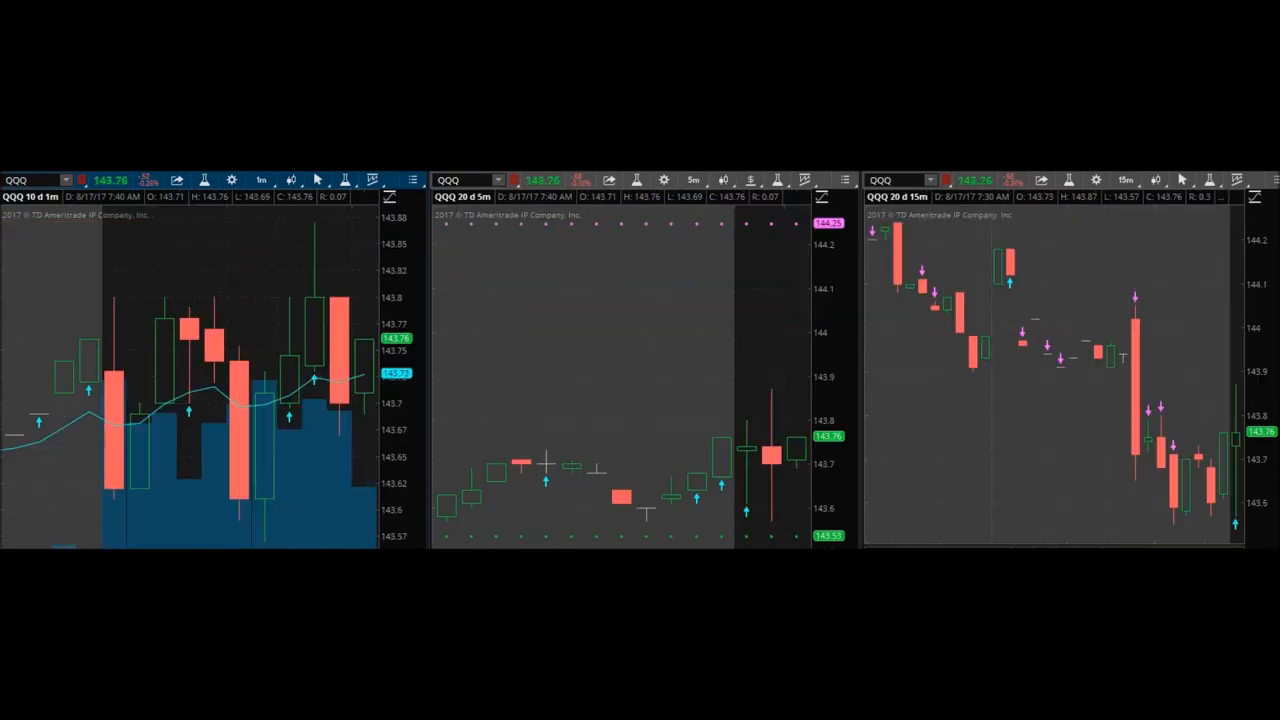